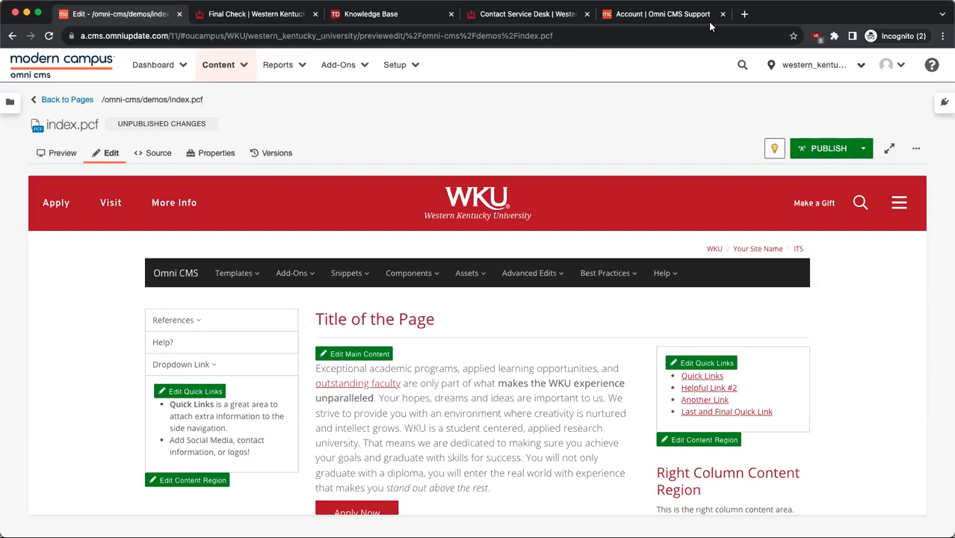
Close the 'Account | Omni CMS Support' tab and return to editing index.pcf
click(721, 14)
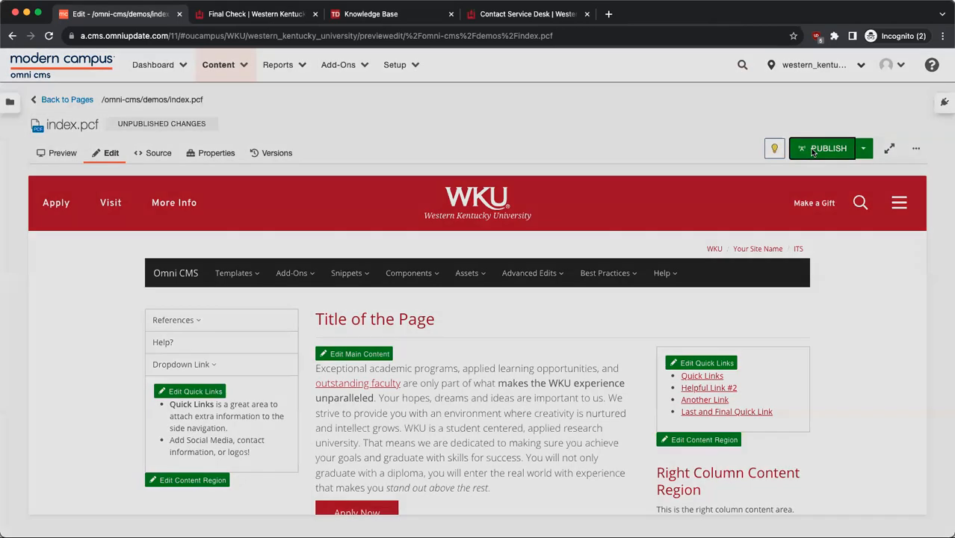
click(823, 148)
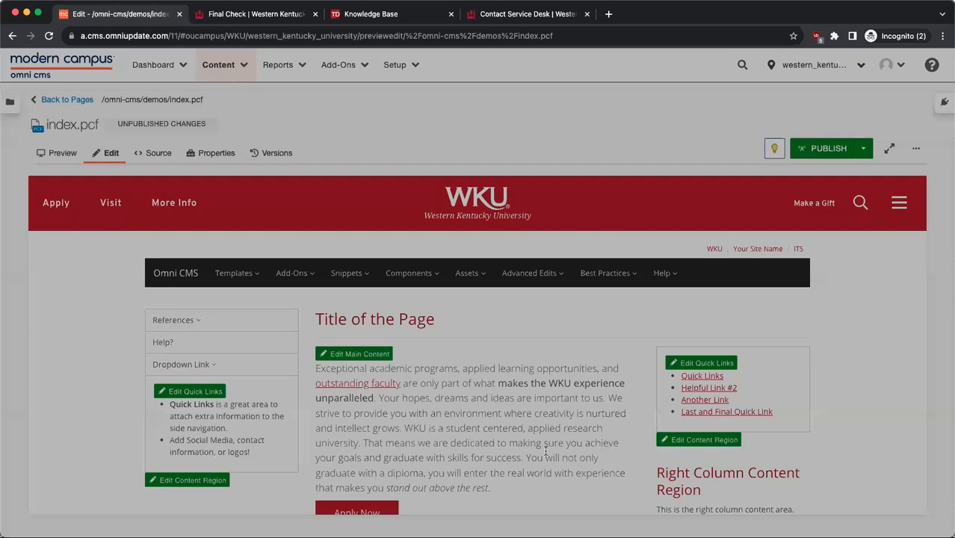
mouse_move(916, 148)
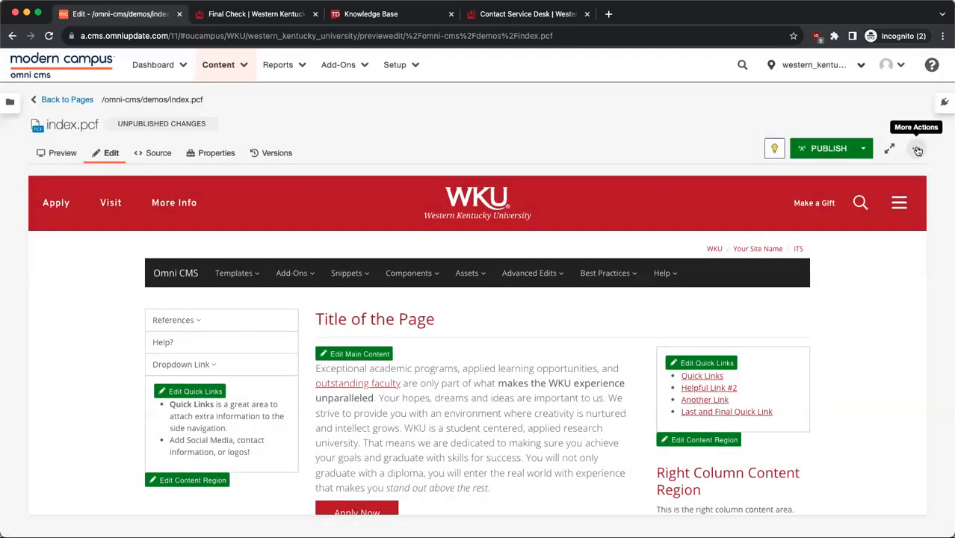
Run Page Check on index.pcf from More Actions
click(916, 148)
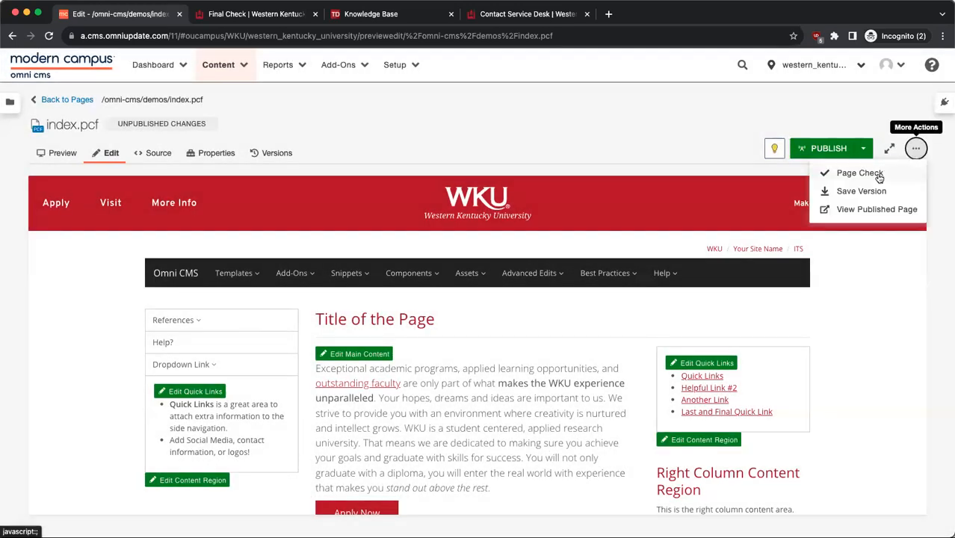
click(859, 172)
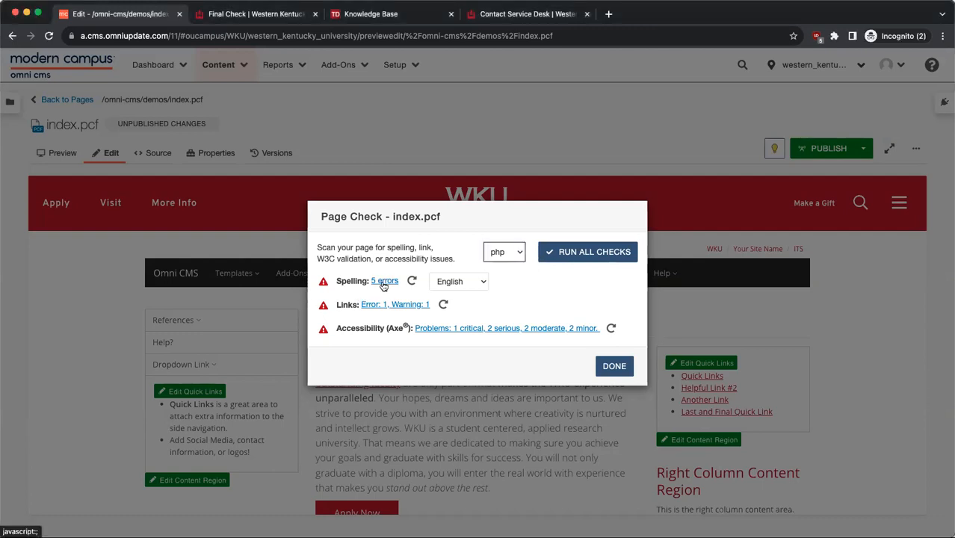
click(383, 281)
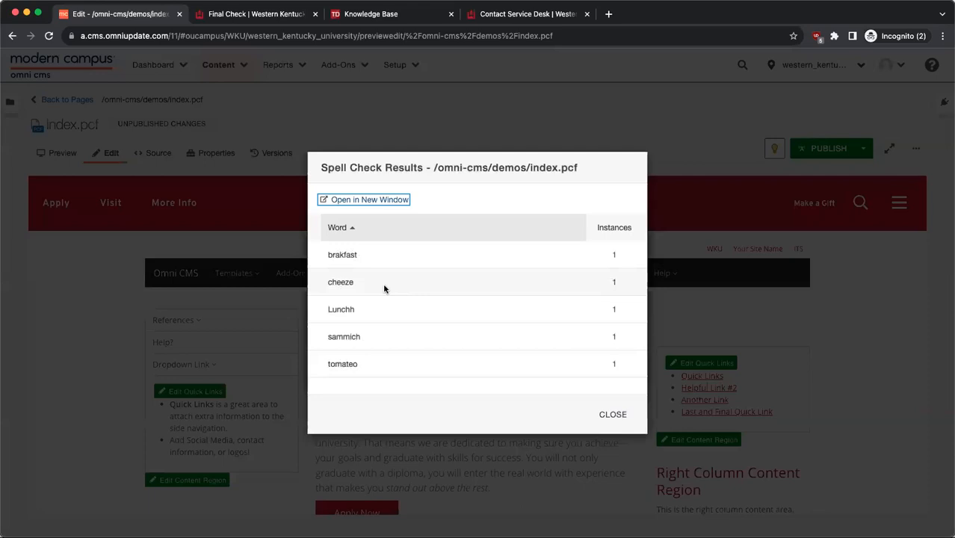
mouse_move(340, 282)
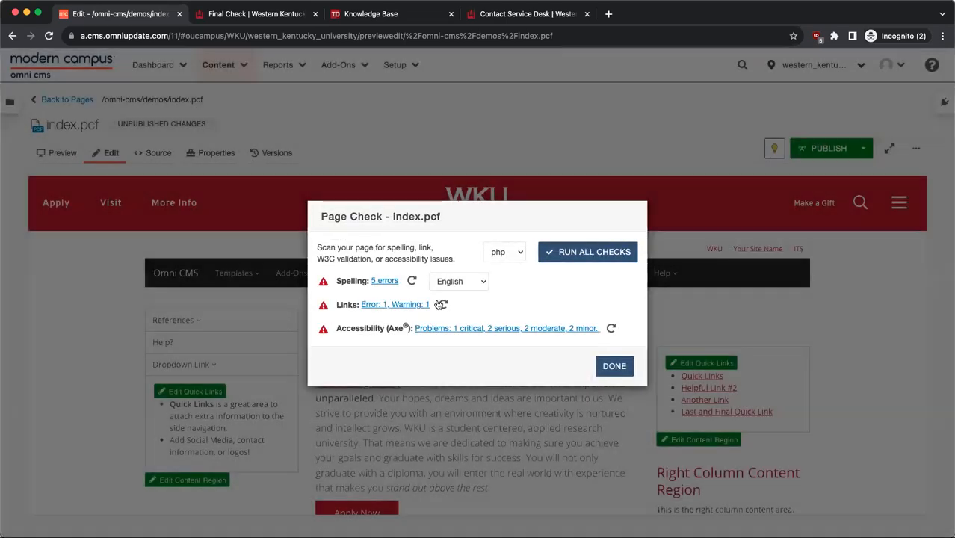
click(385, 281)
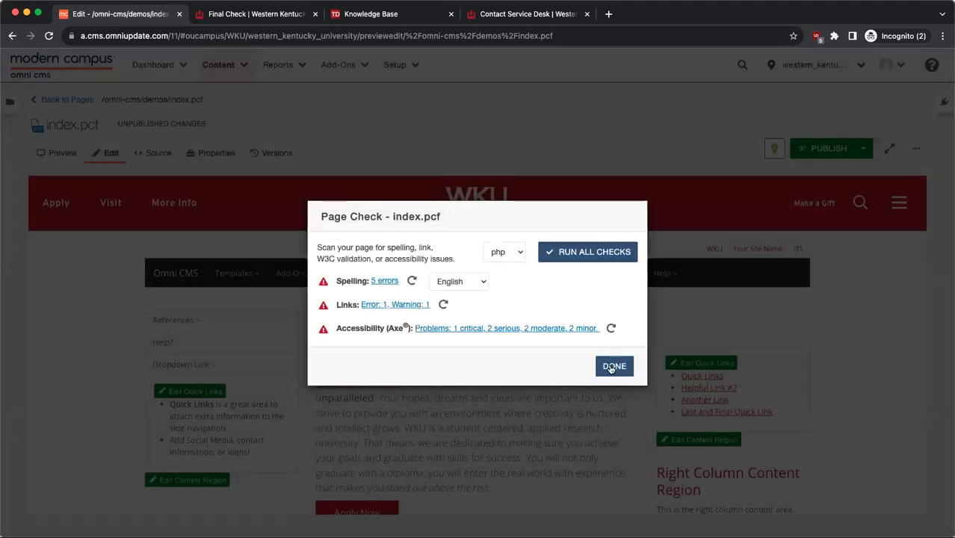
Change 'Lunchh' to 'Lunch' in the main content and save index.pcf
click(614, 366)
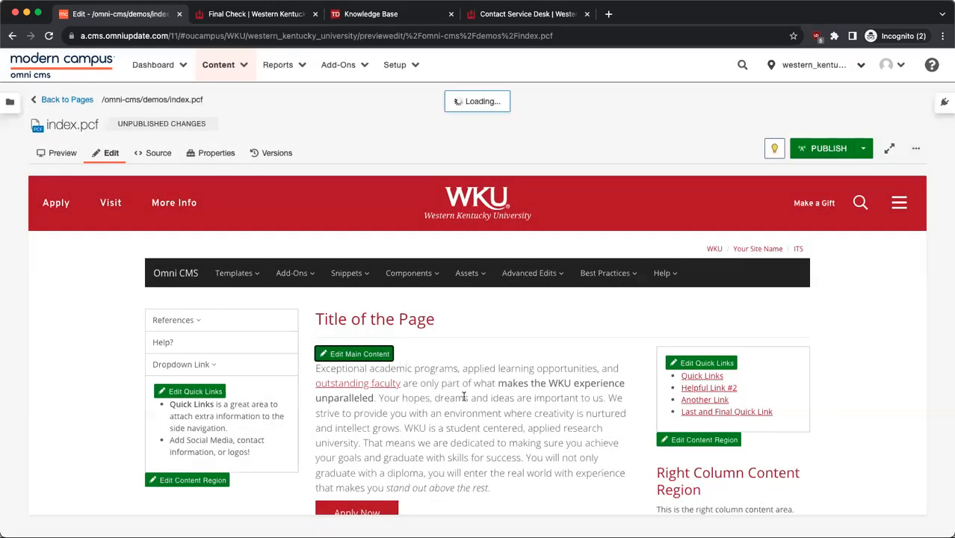
click(353, 354)
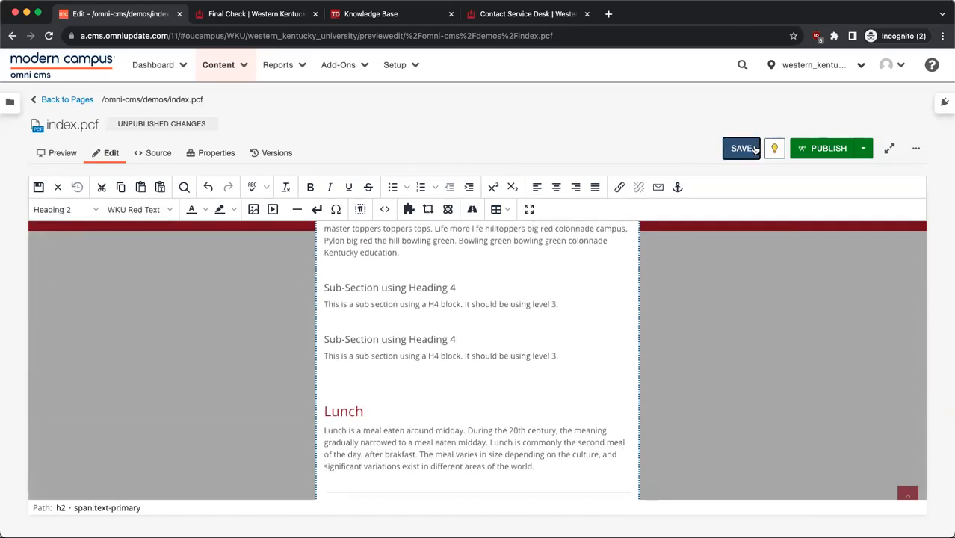
click(741, 148)
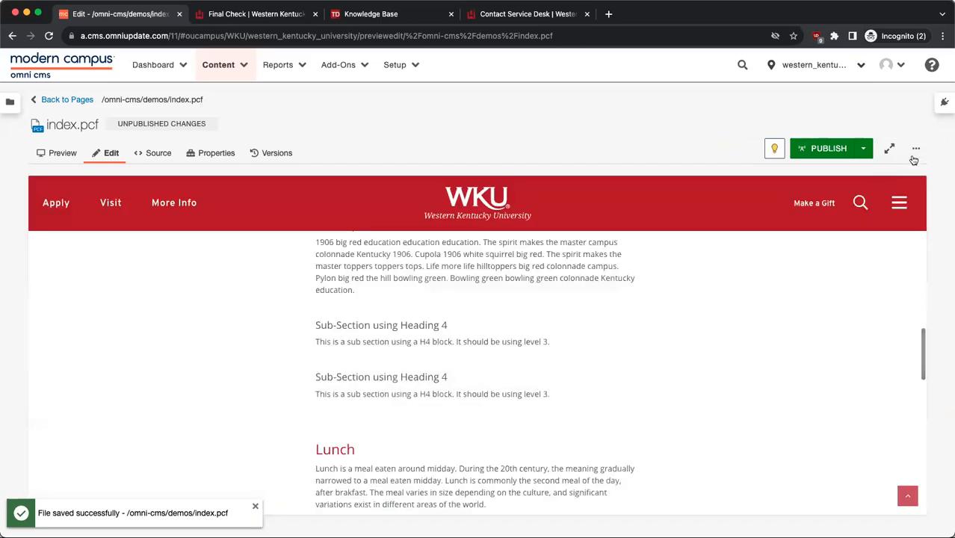
click(916, 148)
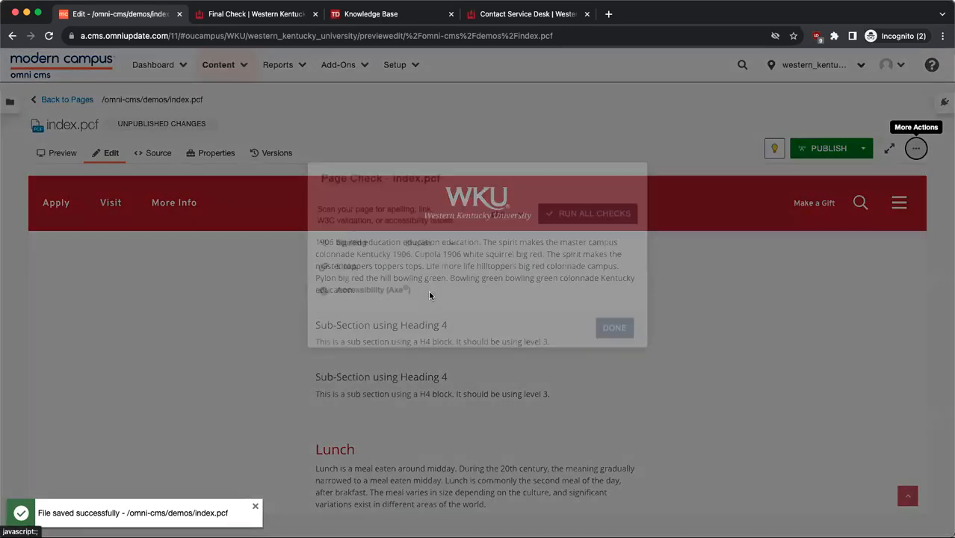
Review the four remaining misspellings: brakfast, cheeze, sammich and tomateo
click(588, 213)
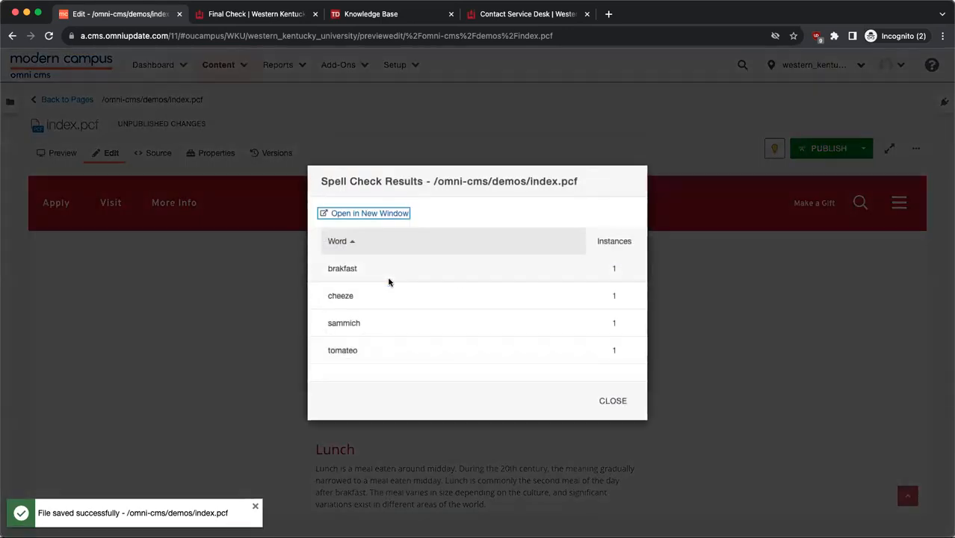
mouse_move(409, 290)
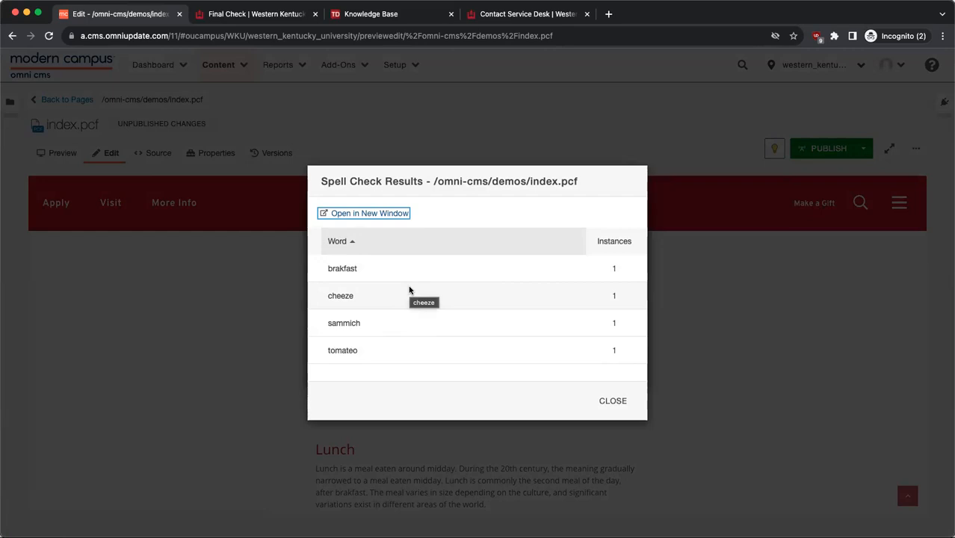
mouse_move(586, 392)
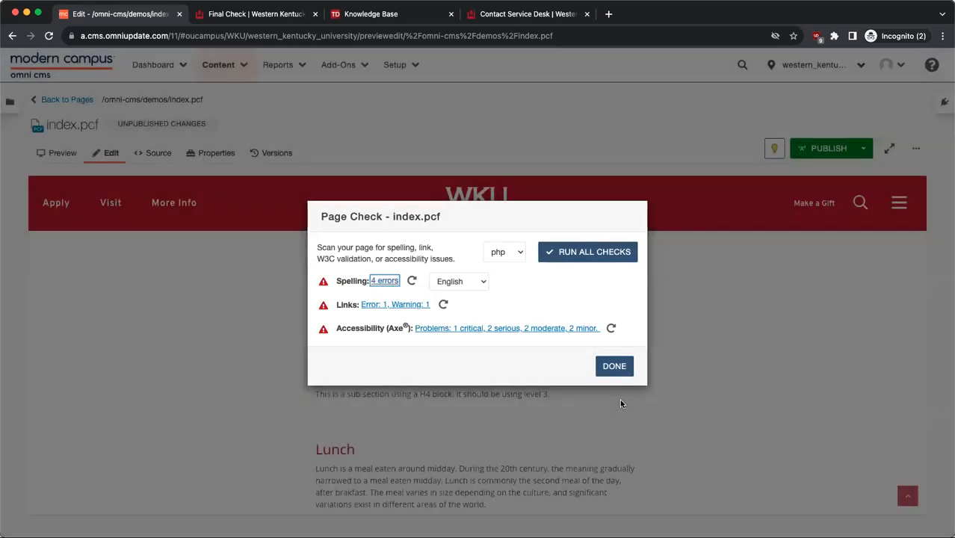
mouse_move(392, 310)
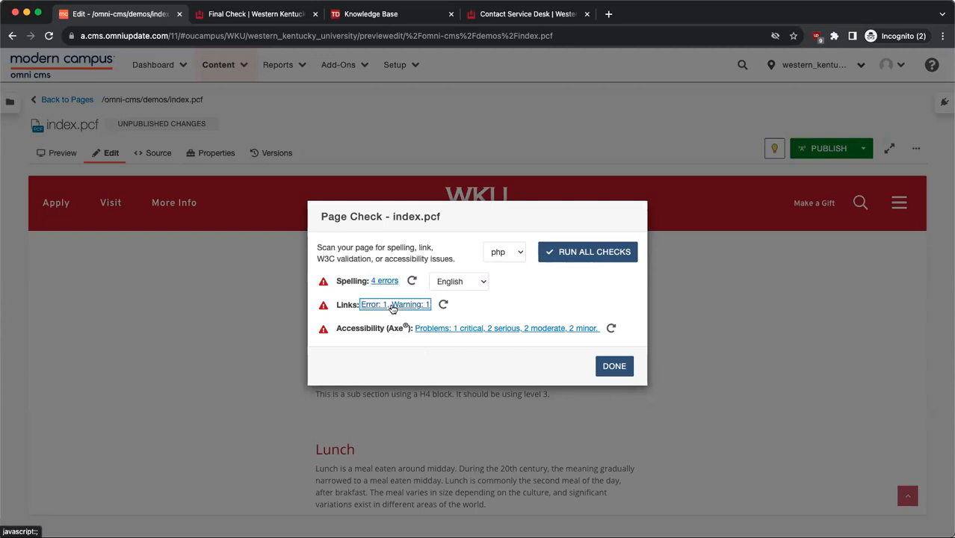
Open Link Check Results listing 25 links, including one 404 and one moved link
click(395, 304)
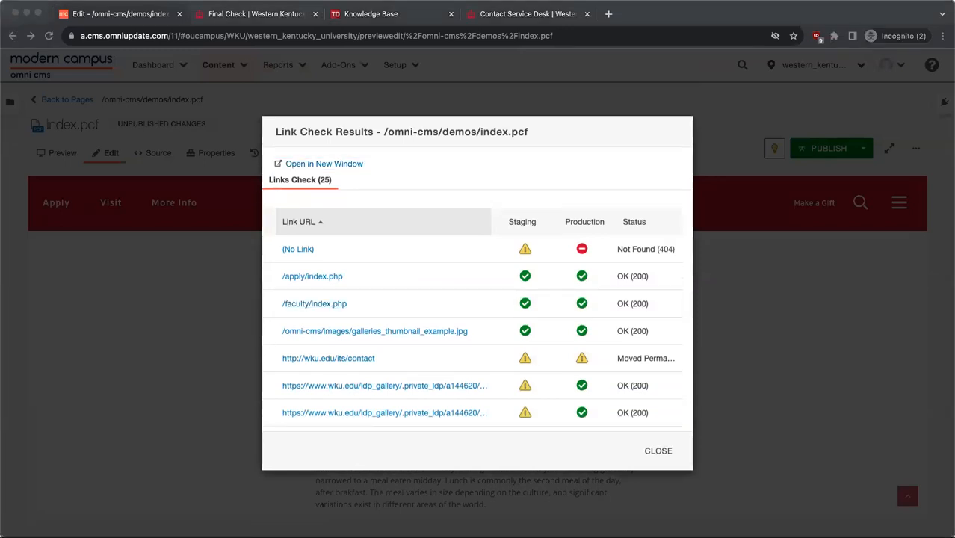
mouse_move(459, 201)
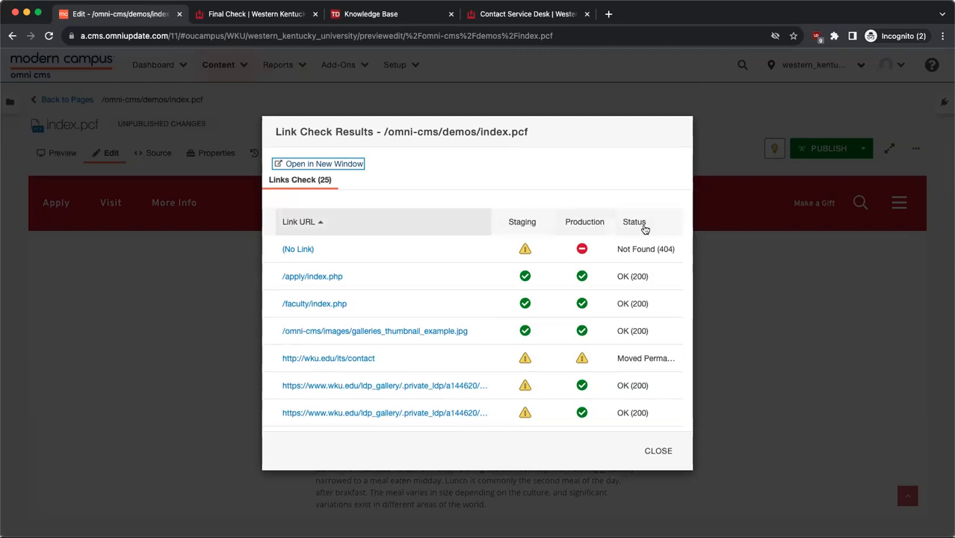
mouse_move(525, 276)
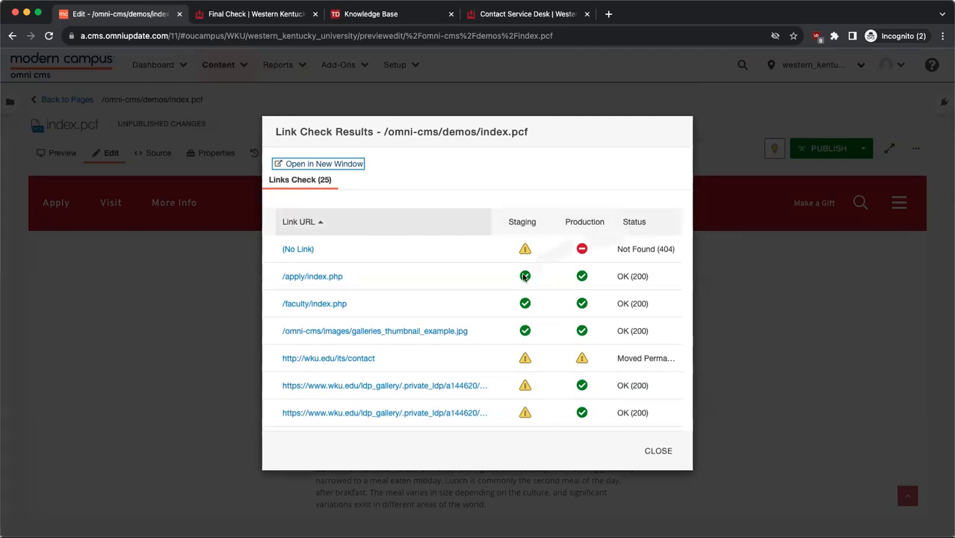
mouse_move(525, 276)
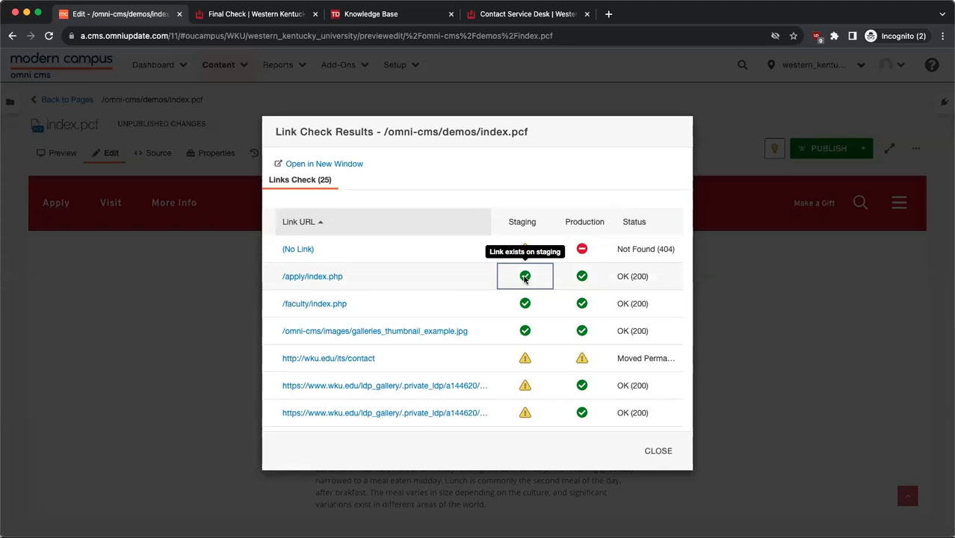
mouse_move(528, 246)
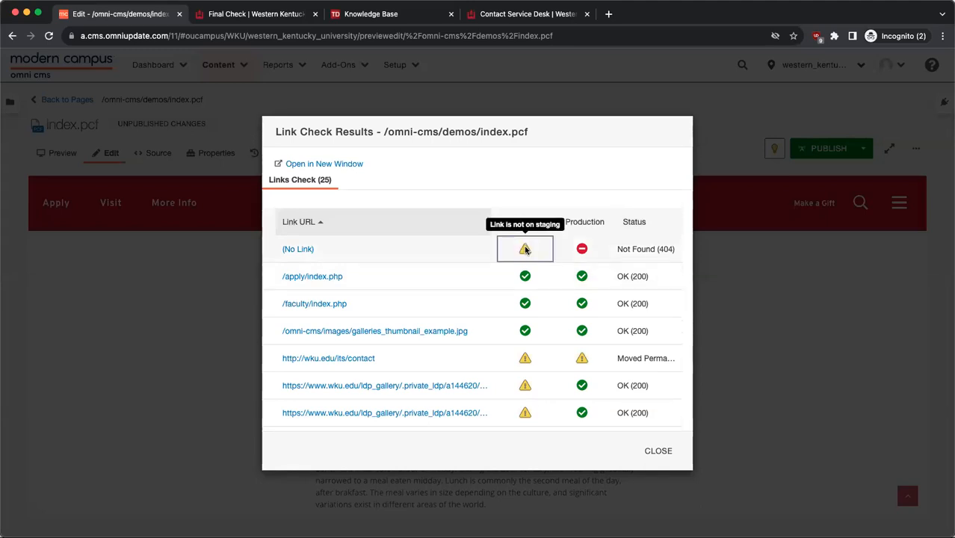
mouse_move(525, 251)
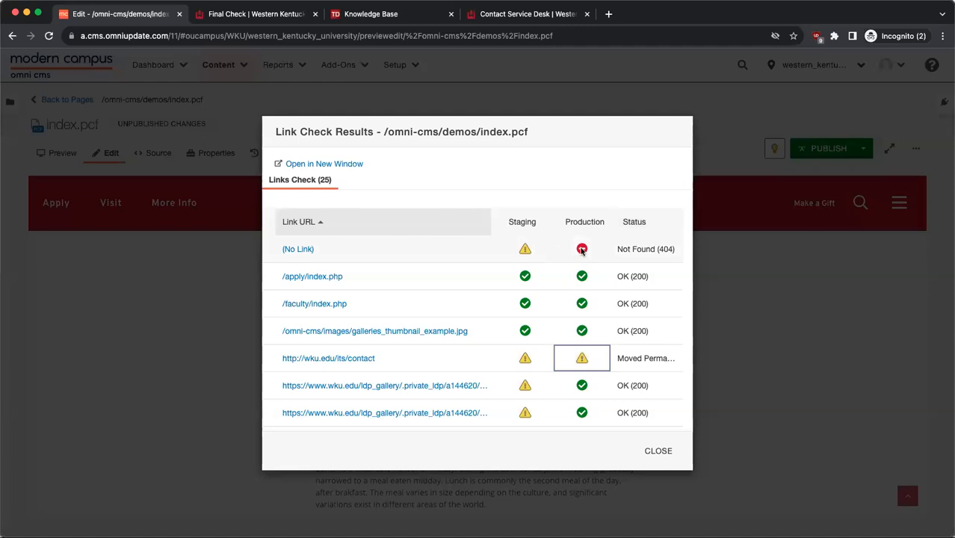
mouse_move(582, 249)
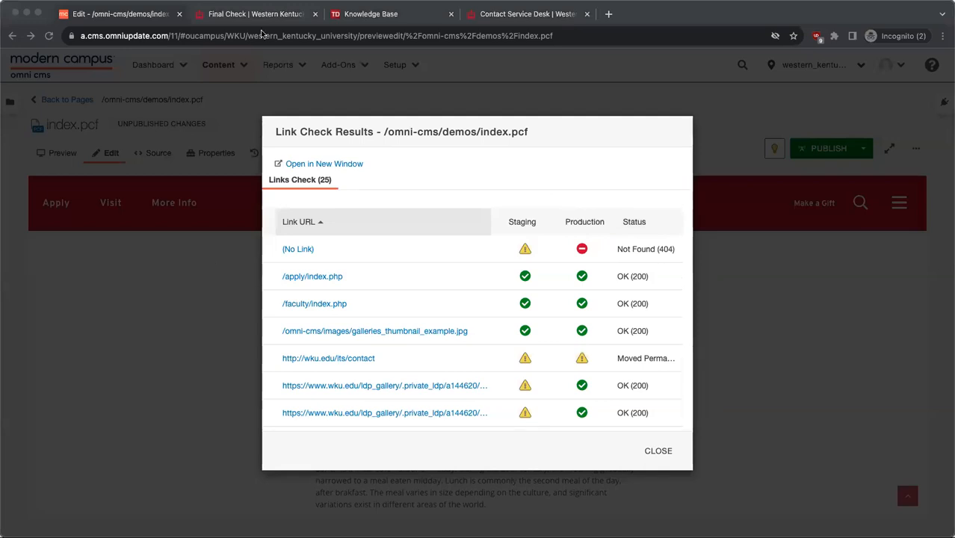
Switch to the WKU 'Final Check' guide explaining link status icons
click(255, 13)
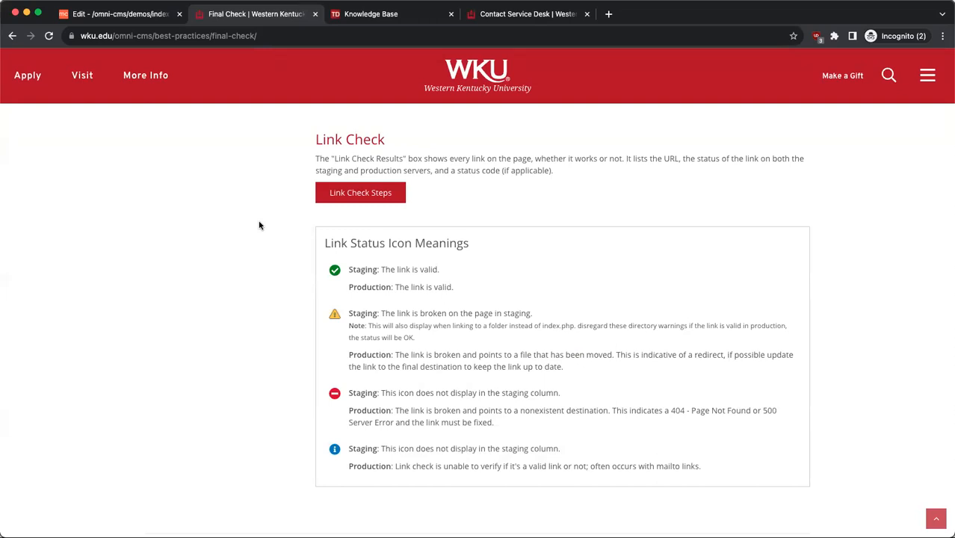
mouse_move(264, 226)
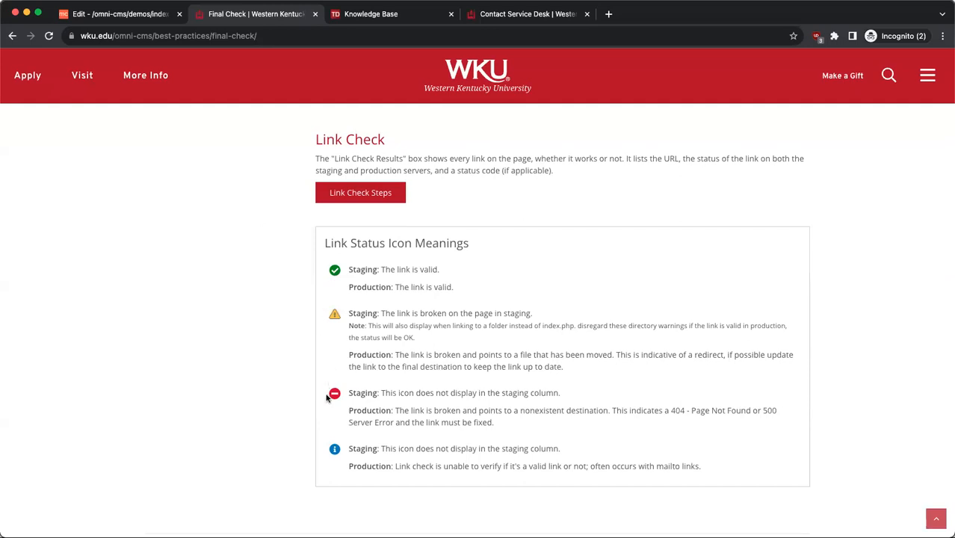
mouse_move(303, 459)
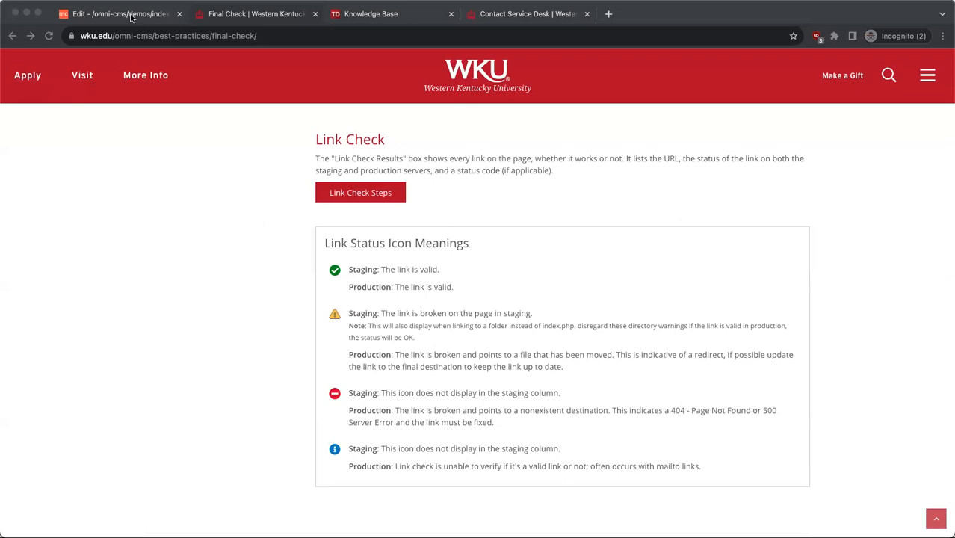
Read the critical, serious, moderate and minor accessibility problems for index.pcf, then close
click(114, 13)
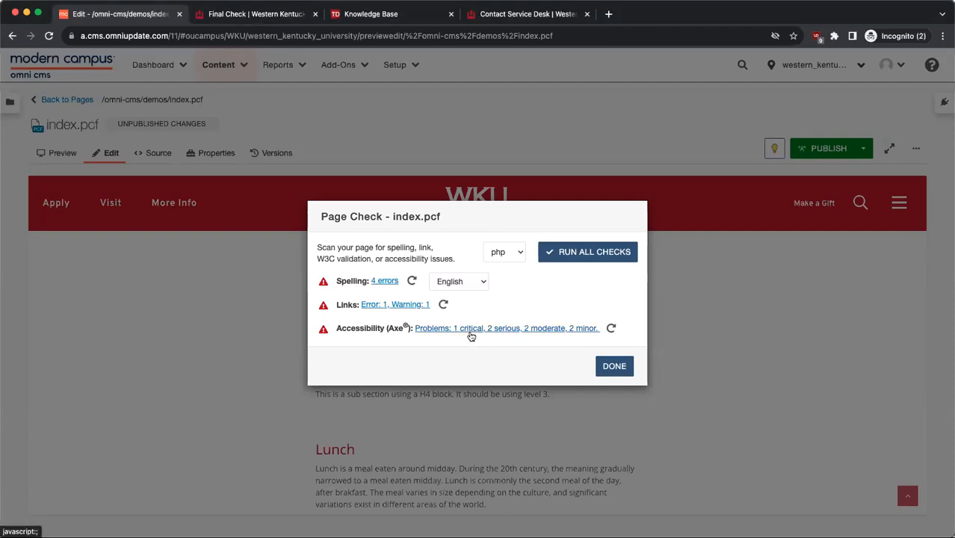
mouse_move(545, 337)
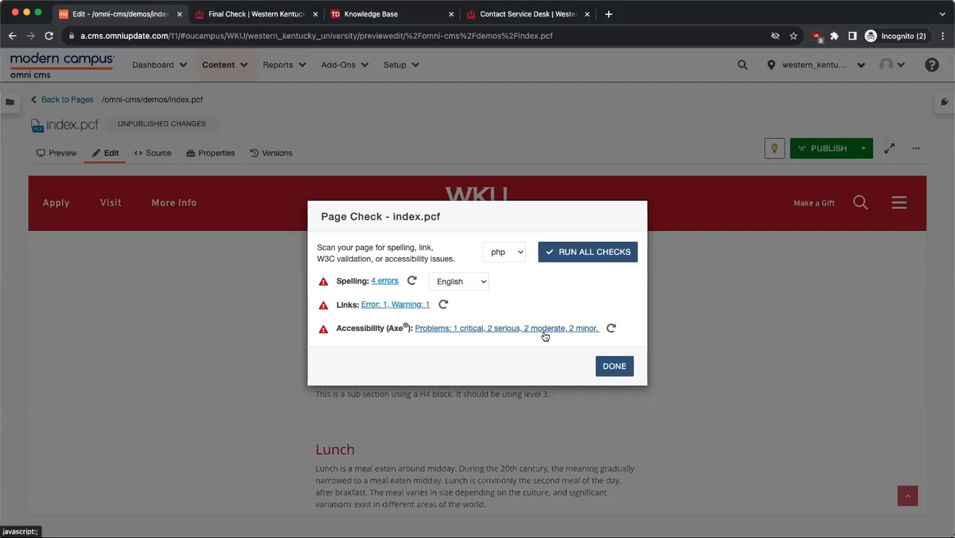
mouse_move(588, 339)
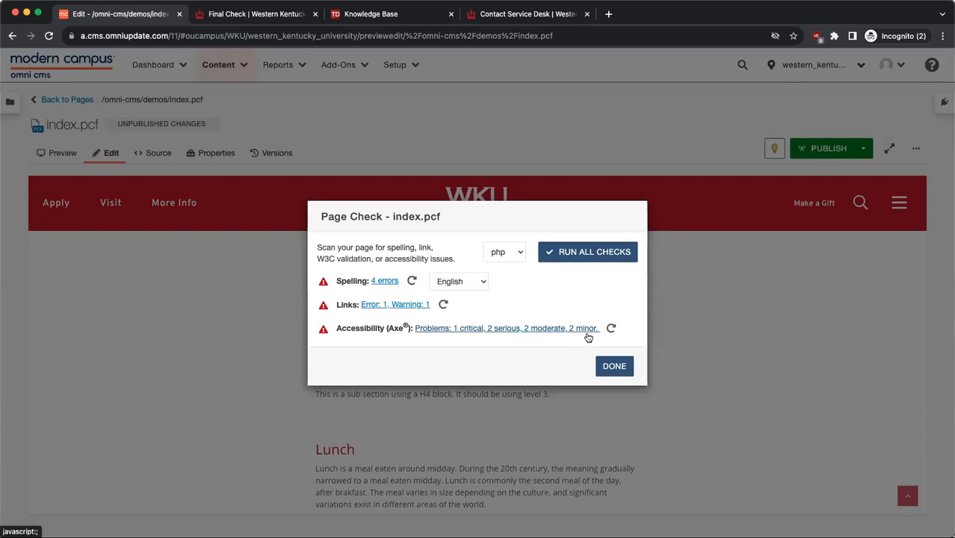
mouse_move(491, 335)
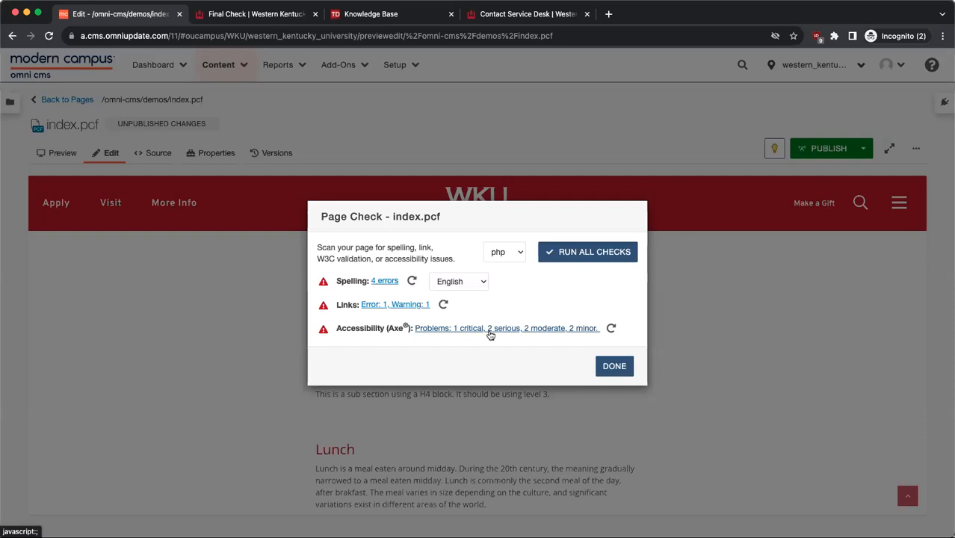
click(507, 328)
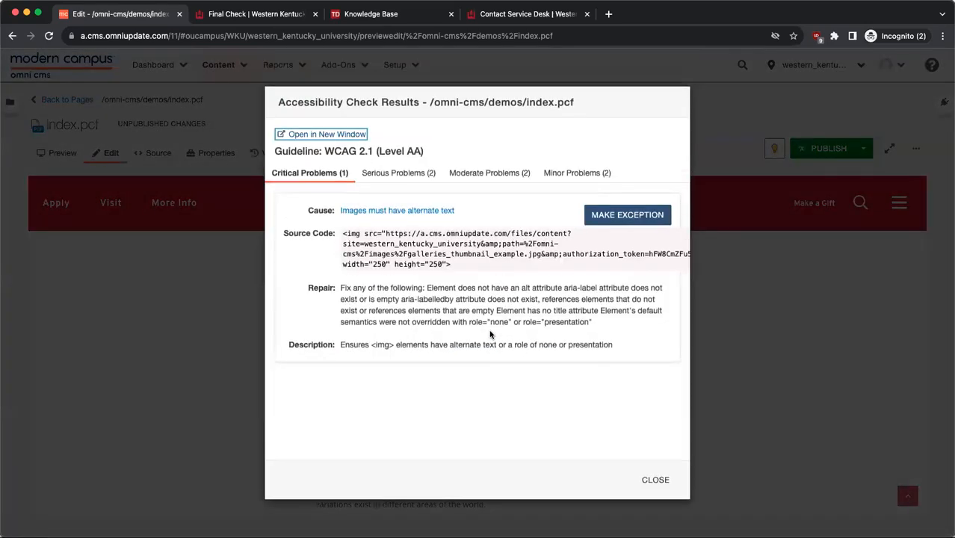
mouse_move(480, 336)
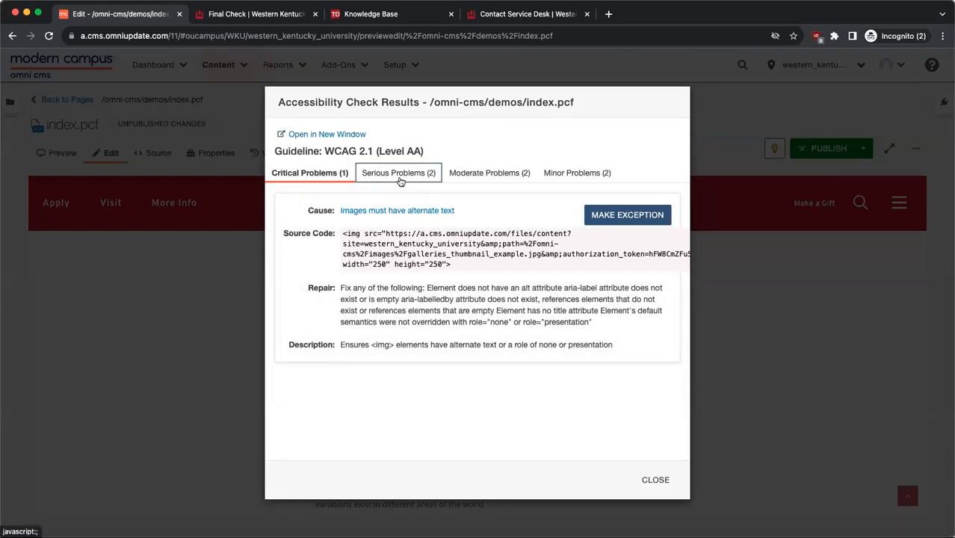
click(395, 173)
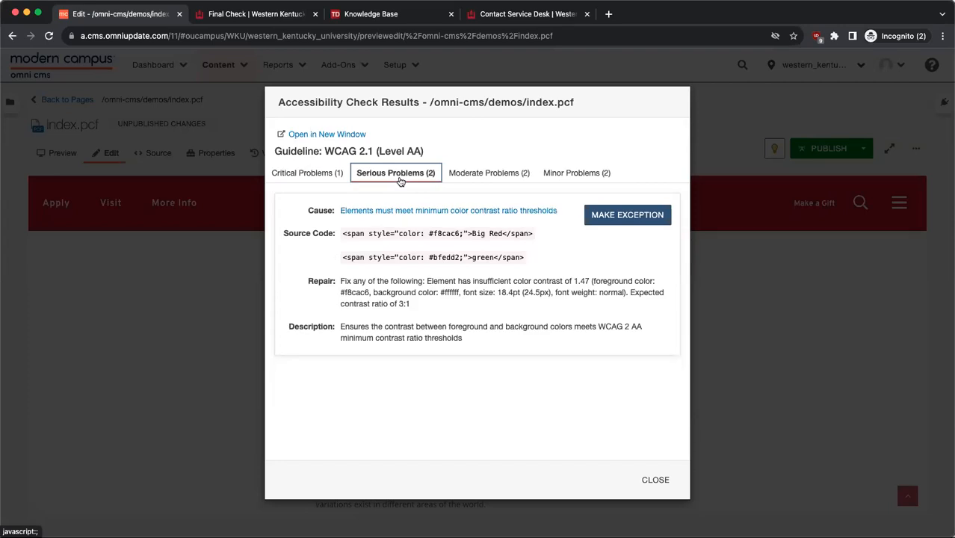
mouse_move(494, 178)
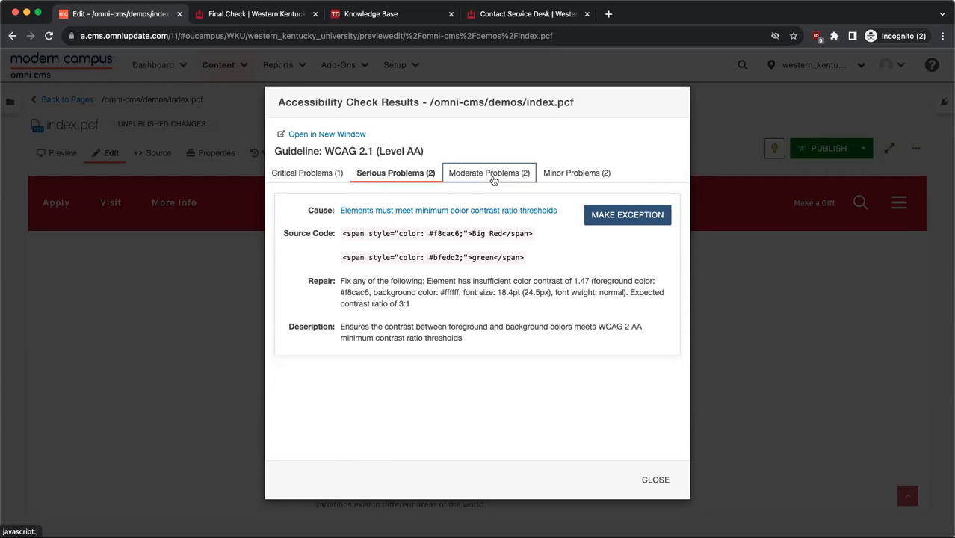
click(488, 173)
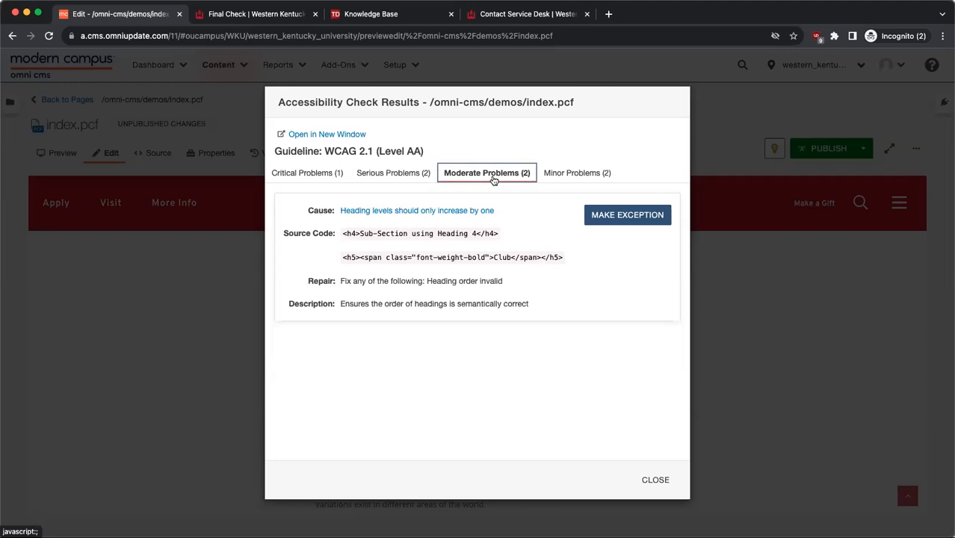
click(574, 173)
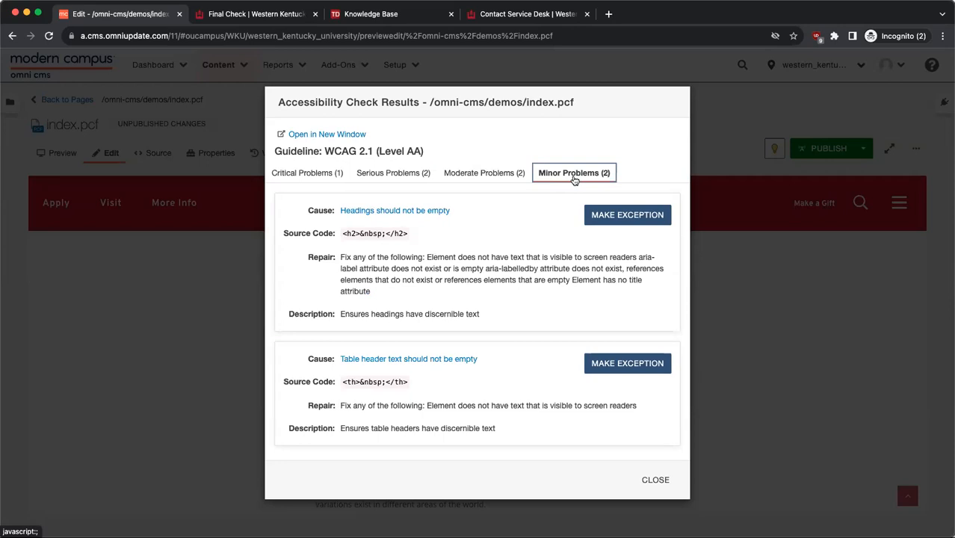
mouse_move(563, 182)
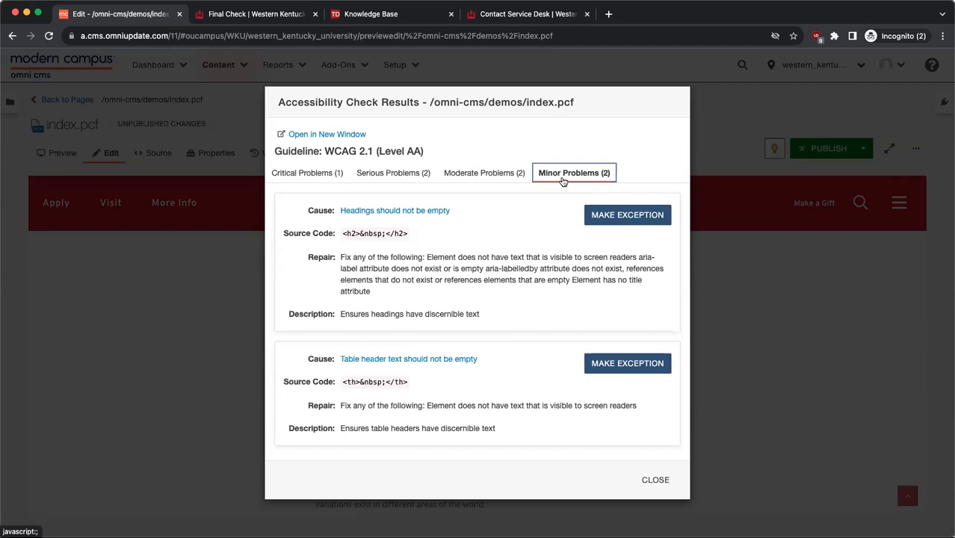
mouse_move(606, 480)
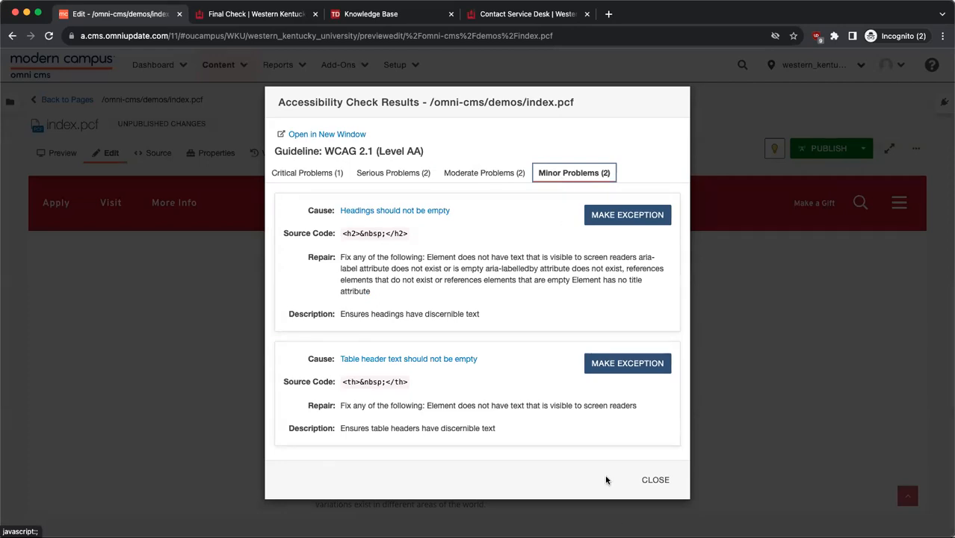
click(656, 479)
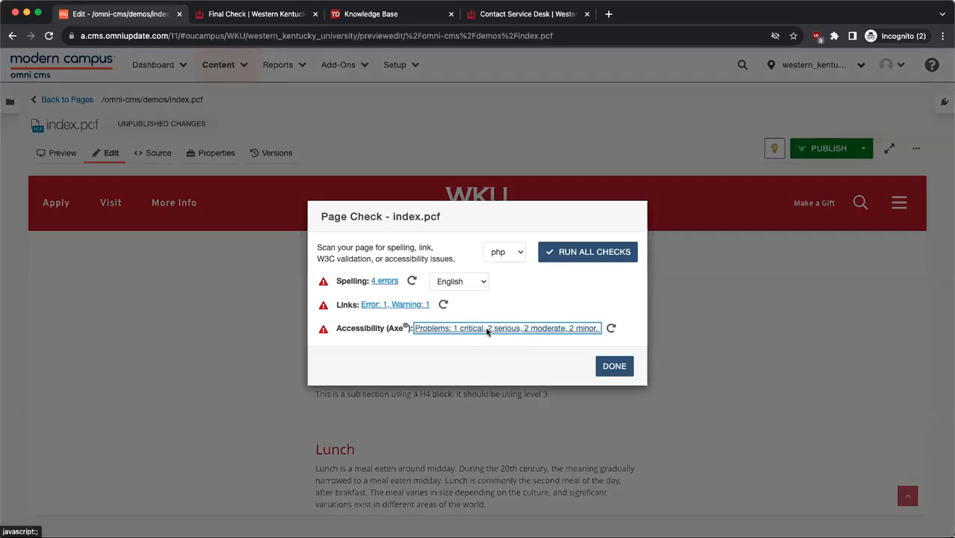
Revisit heading order, alt text, empty heading and contrast problems, then return to Final Check guide
click(506, 328)
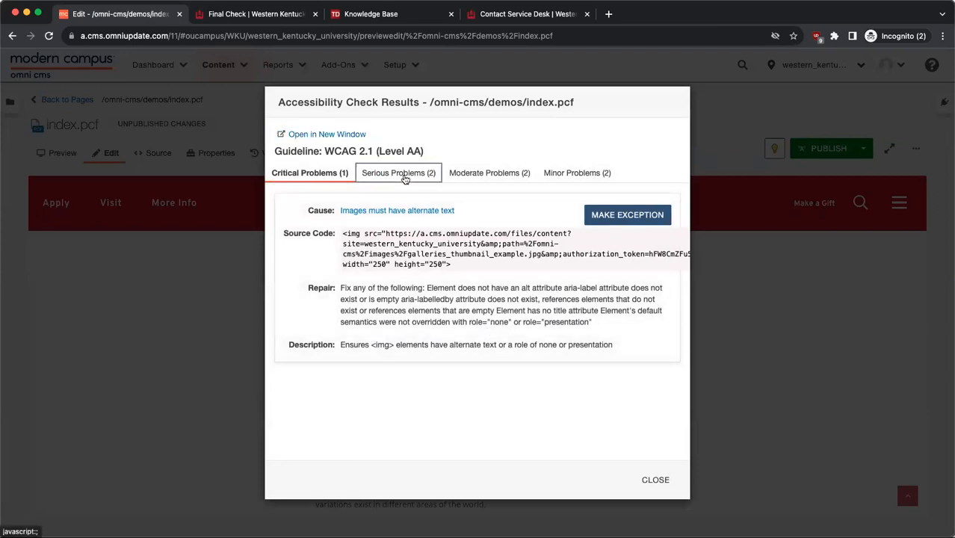
click(487, 173)
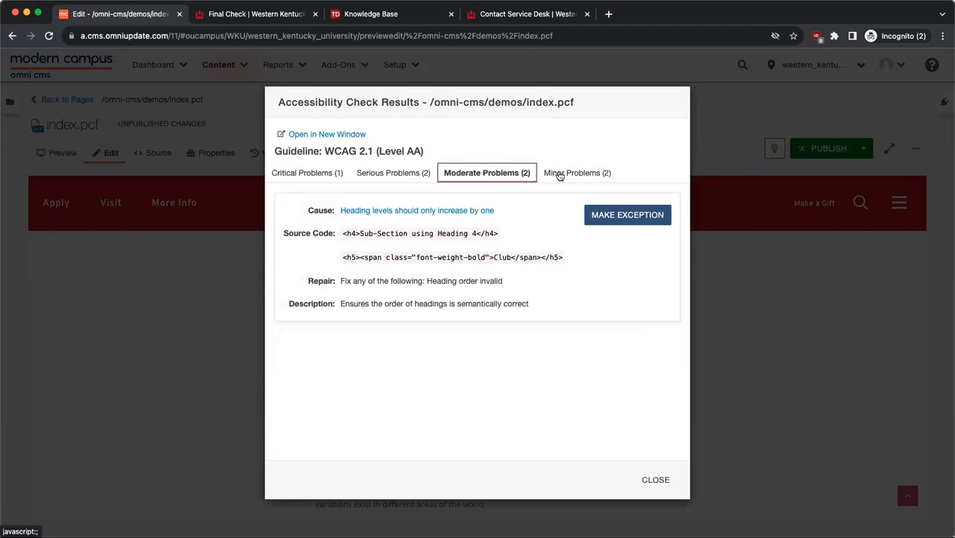
click(310, 172)
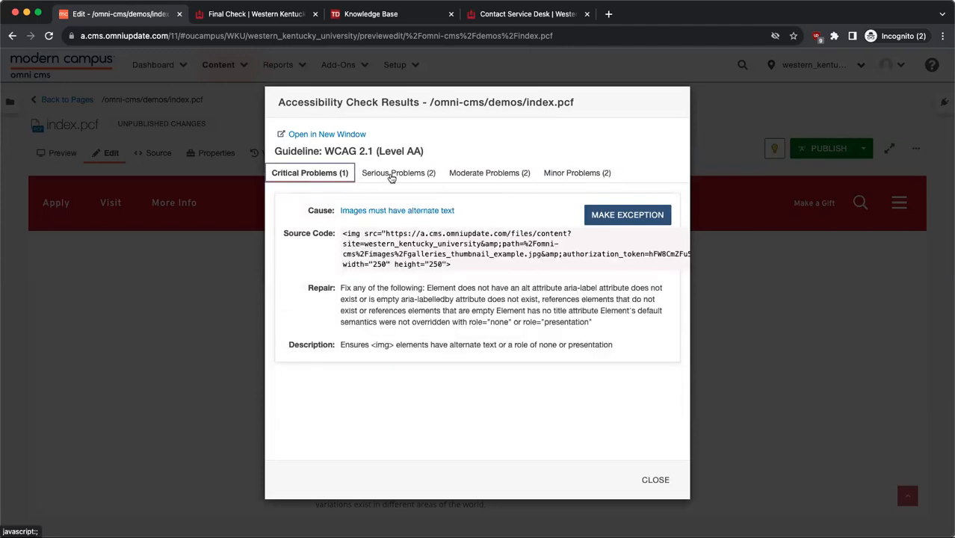
click(487, 173)
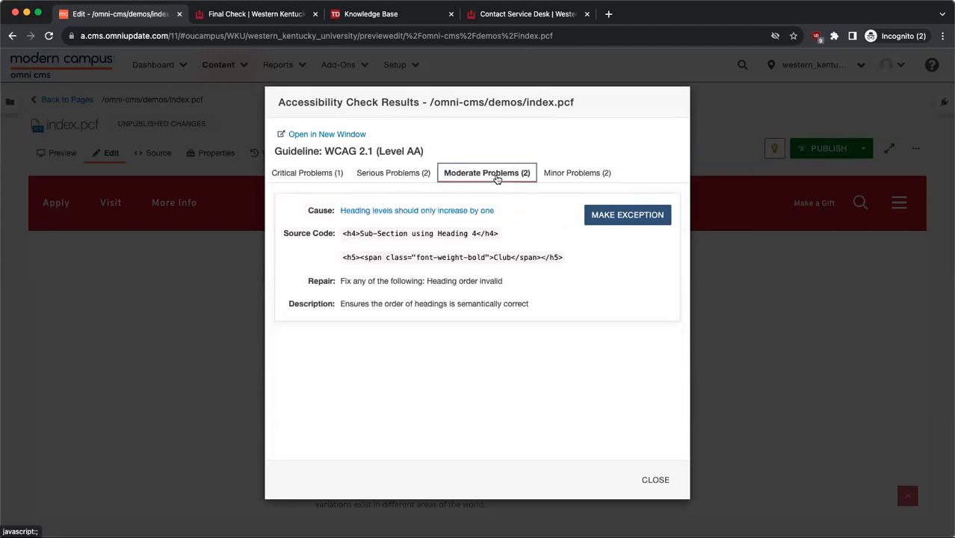
click(573, 173)
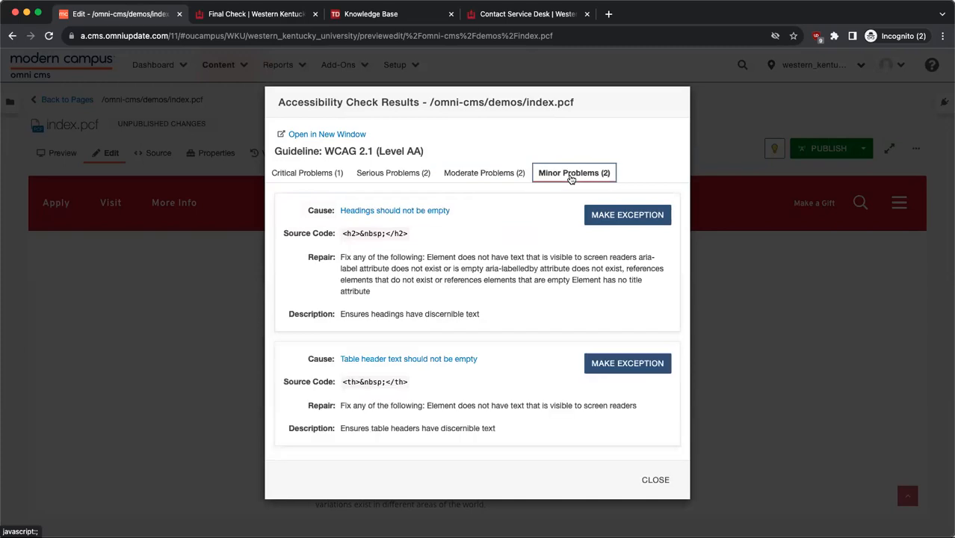
mouse_move(542, 179)
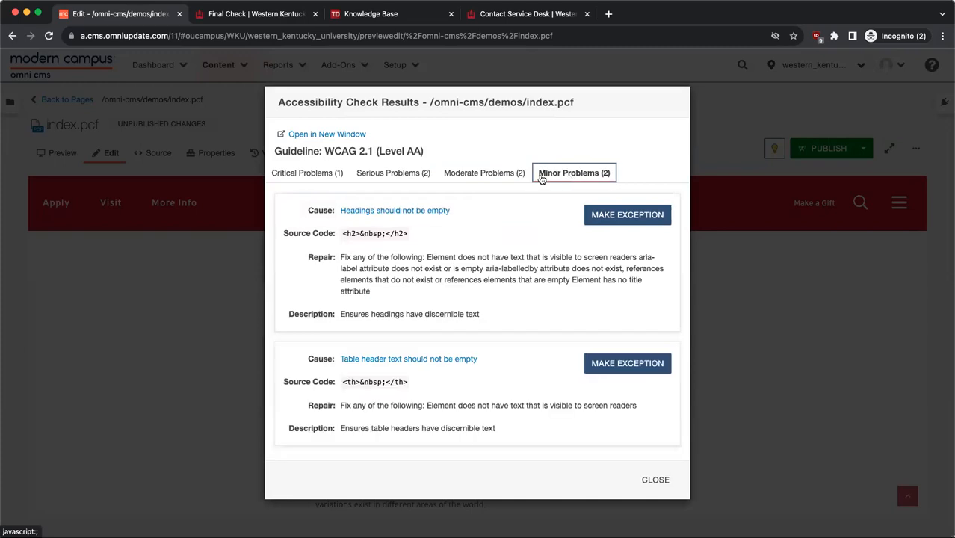
click(395, 173)
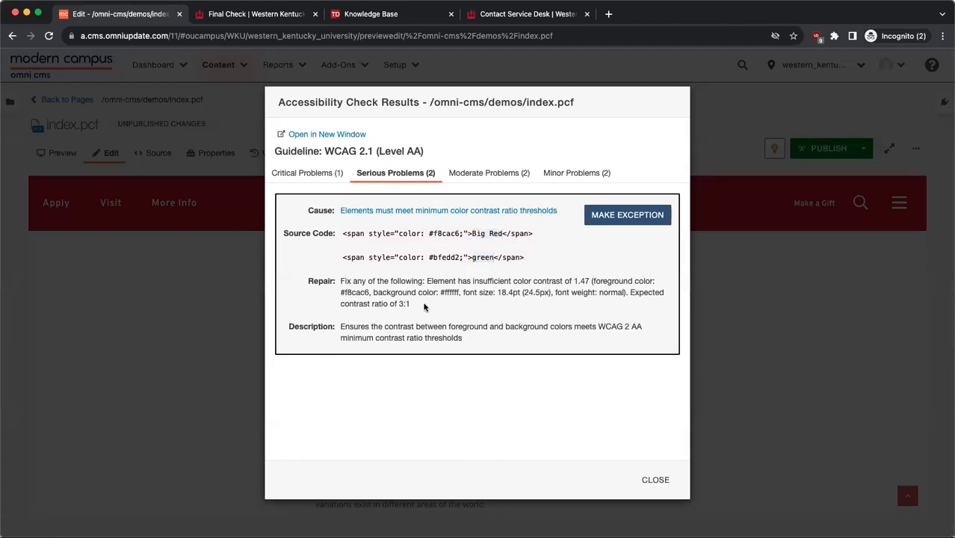
mouse_move(473, 341)
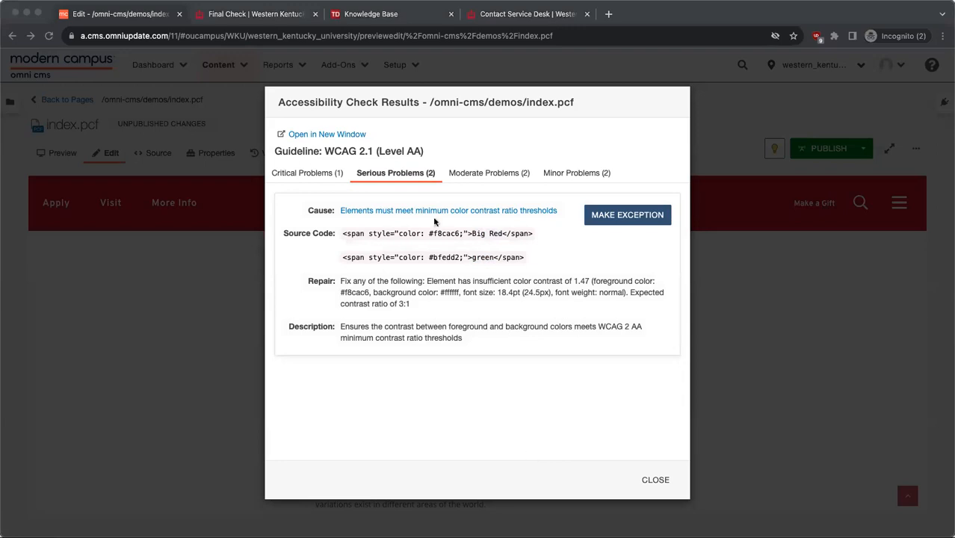
click(256, 13)
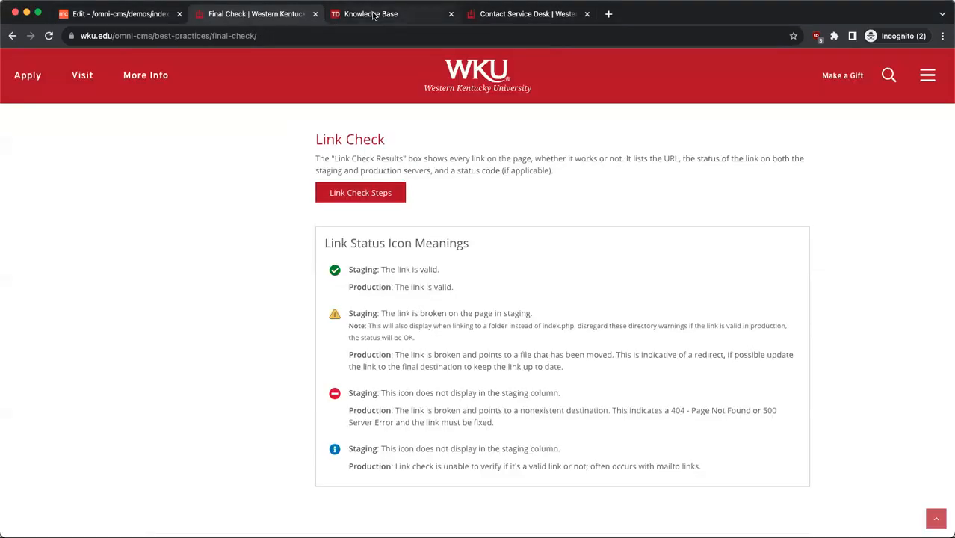
Browse the Knowledge Base through WKU Systems into the Omni CMS category
click(370, 14)
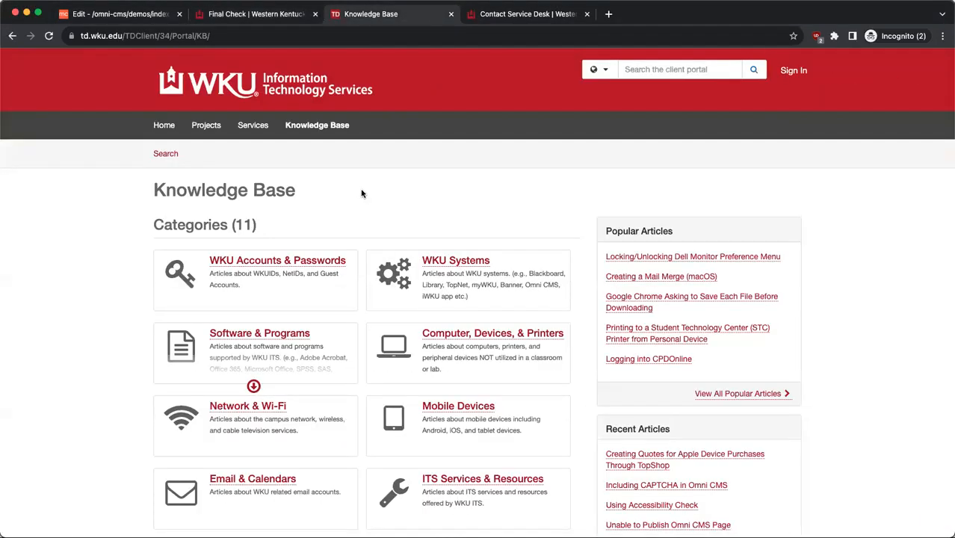
mouse_move(365, 196)
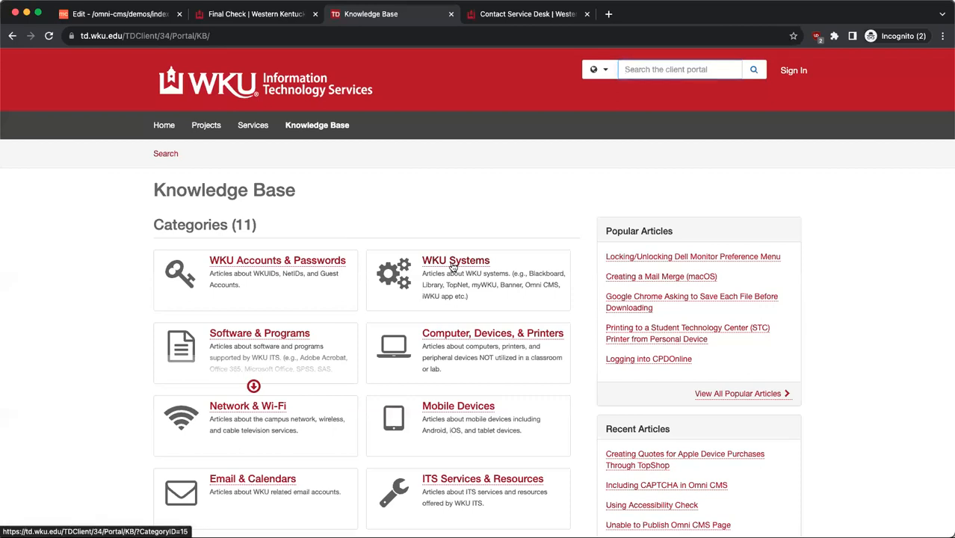
click(456, 260)
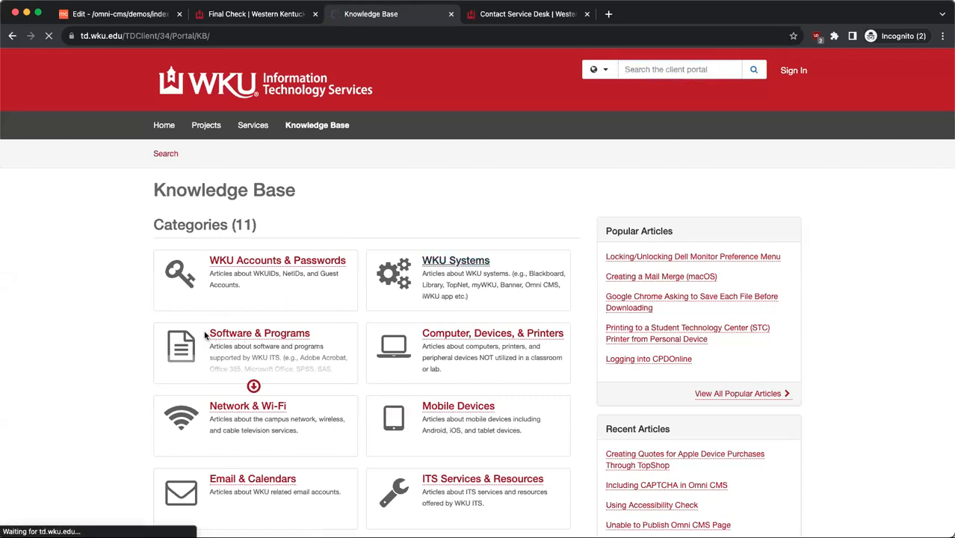
scroll(down, 3)
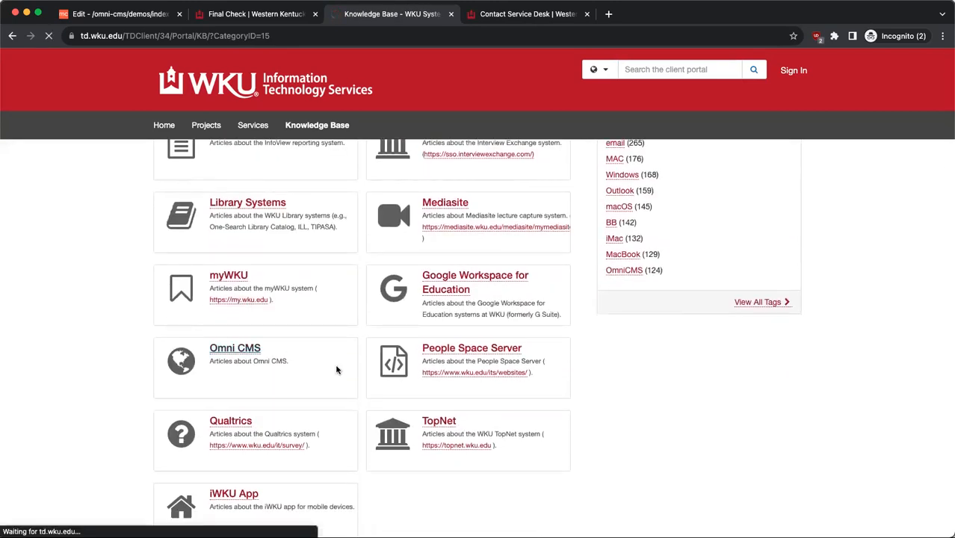
click(234, 348)
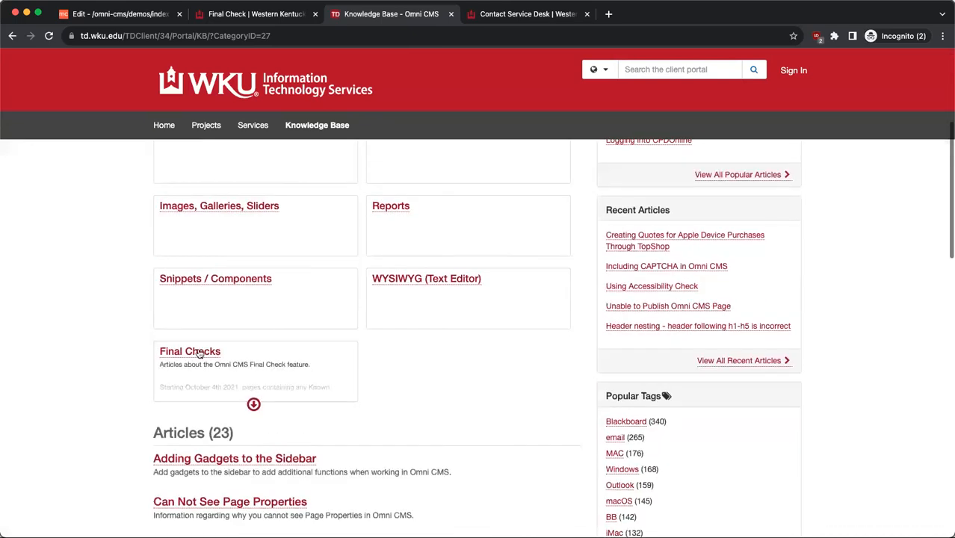
Open Final Checks' insufficient text colour contrast article and highlight its Resolution steps
click(189, 352)
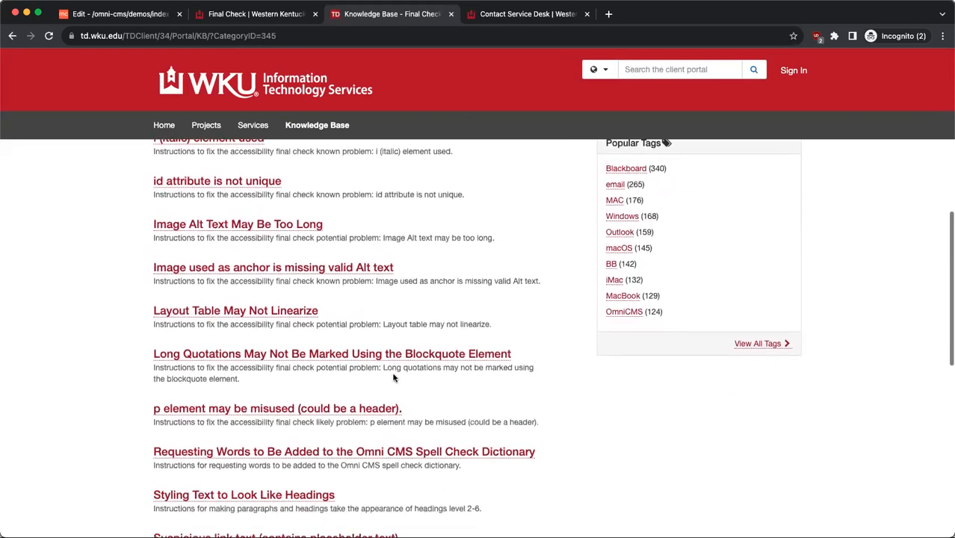
scroll(down, 3)
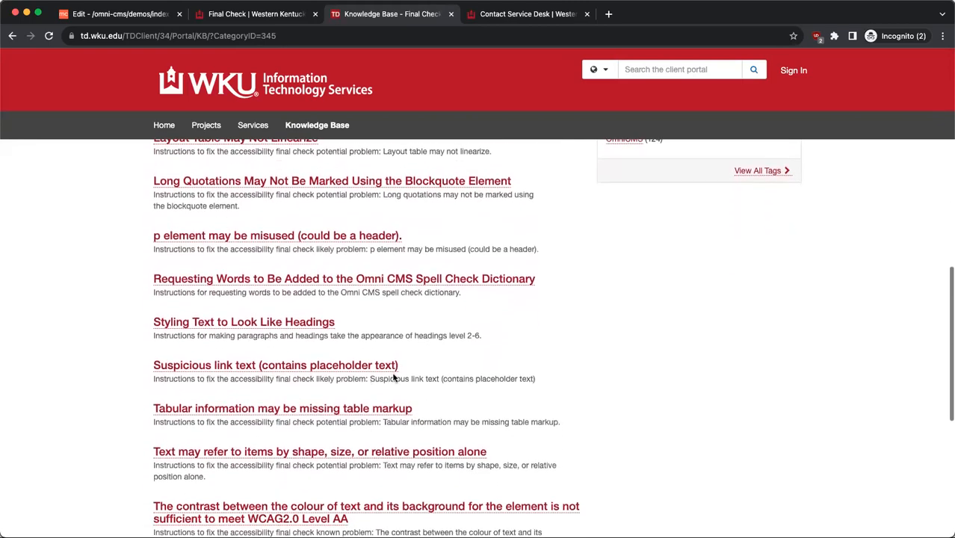
scroll(down, 3)
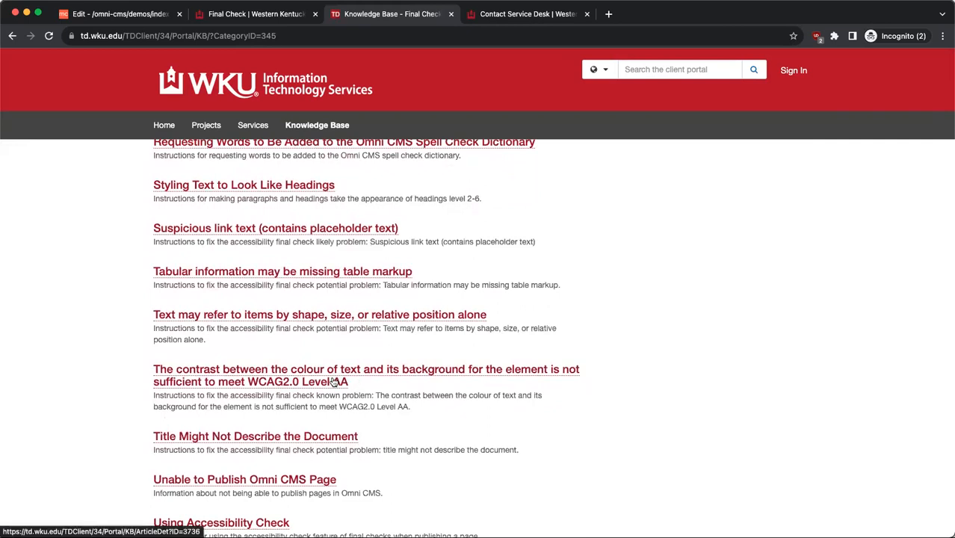
click(365, 375)
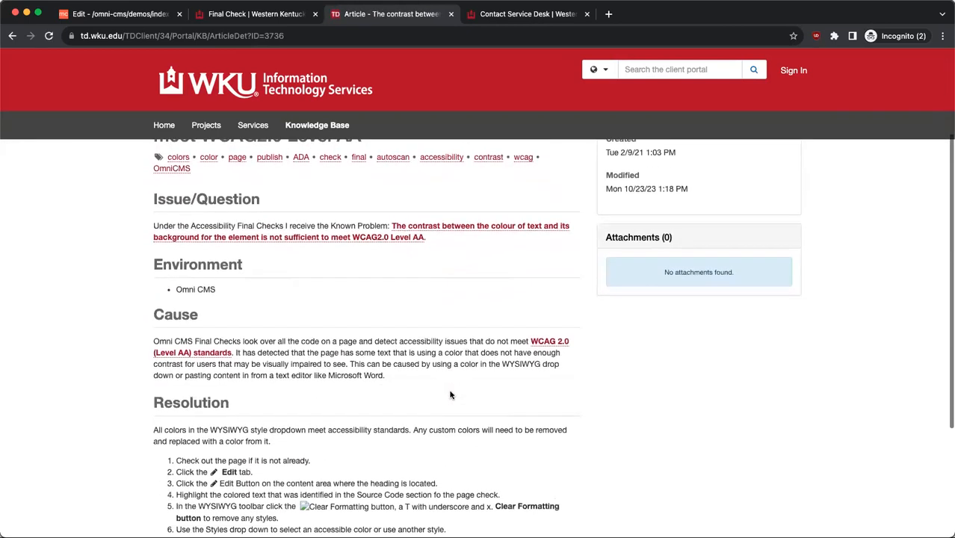
scroll(down, 3)
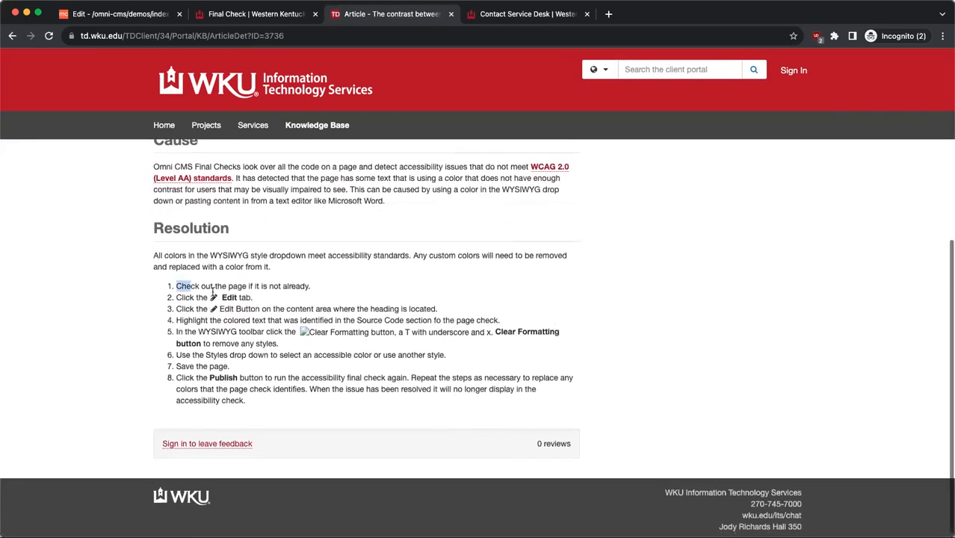
drag(176, 290, 245, 404)
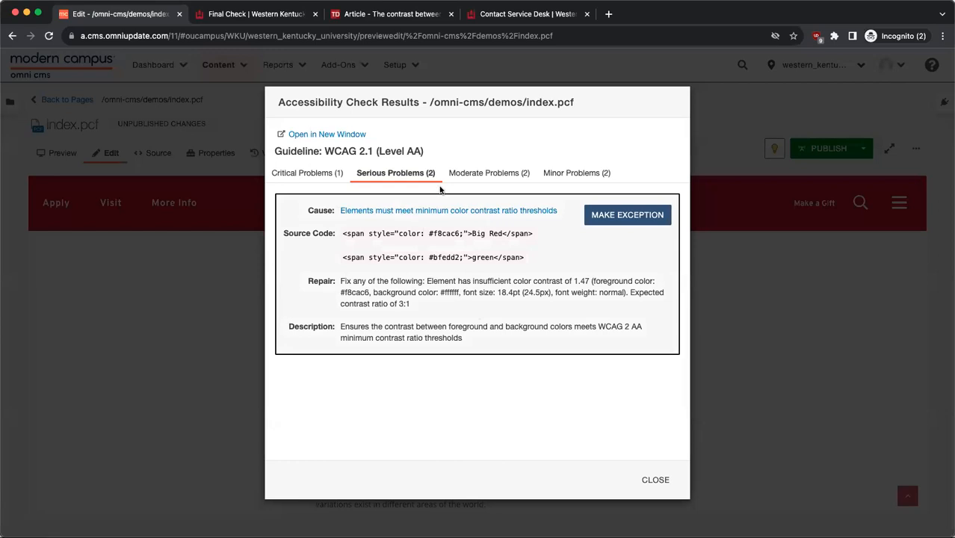
Close the Accessibility Check Results and switch to the WKU Contact Service Desk page
click(654, 480)
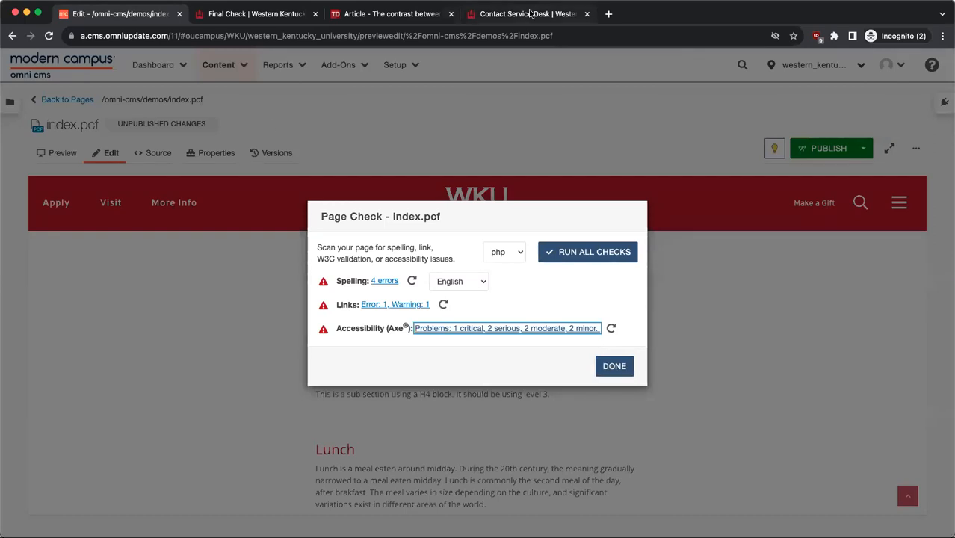
click(527, 14)
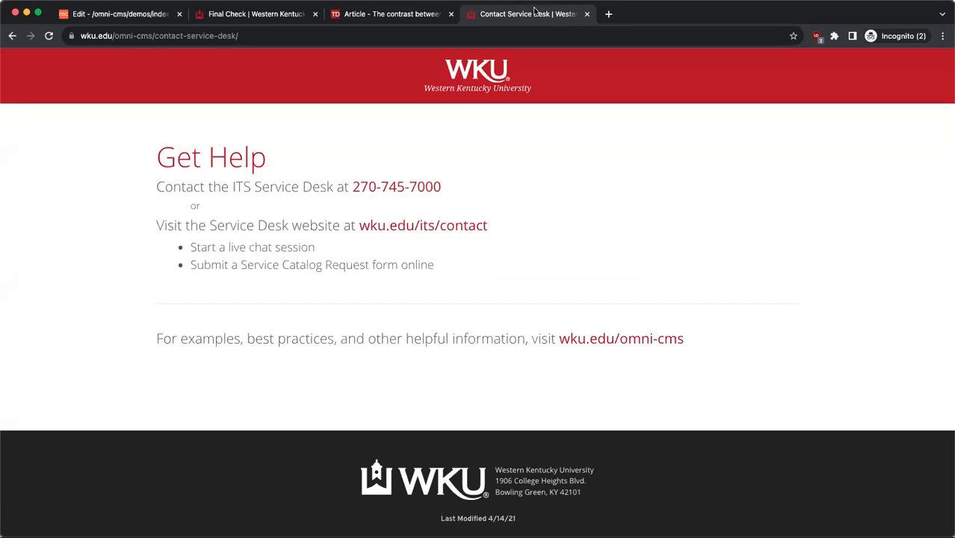